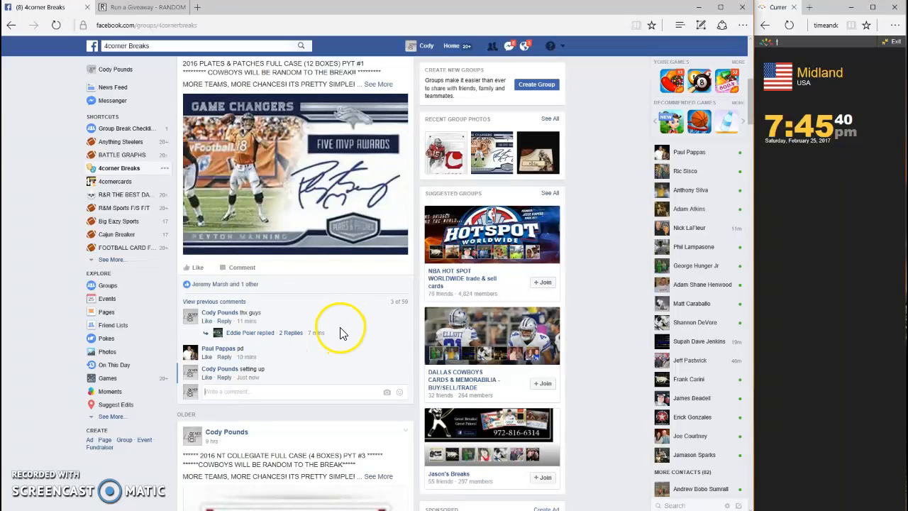
{"action": "mouse_move", "coordinate": [305, 415]}
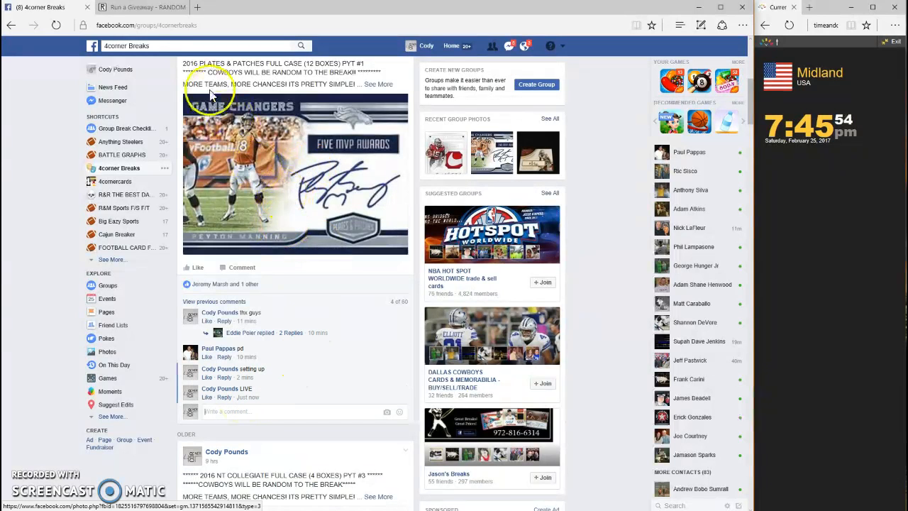
Switch from the Facebook group post to the RANDOM.ORG giveaway tab holding 31 team entries
{"action": "left_click", "coordinate": [135, 8]}
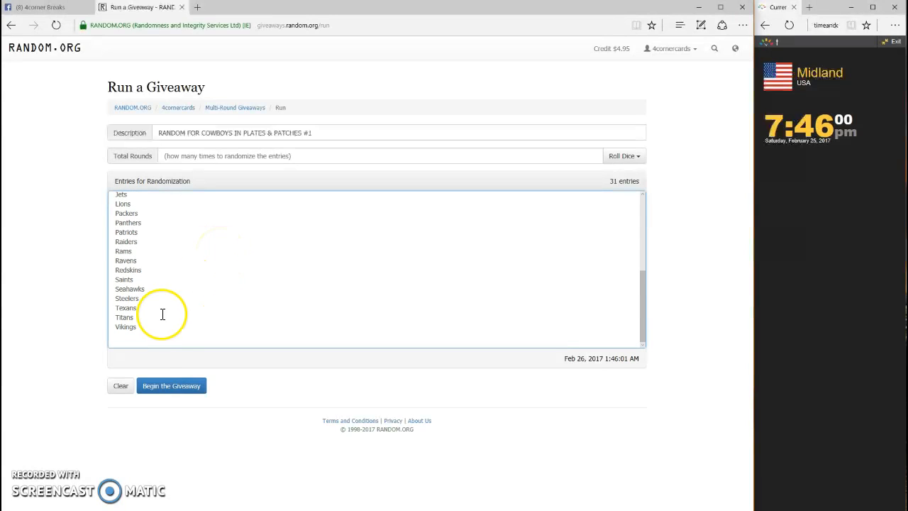
{"action": "mouse_move", "coordinate": [242, 272]}
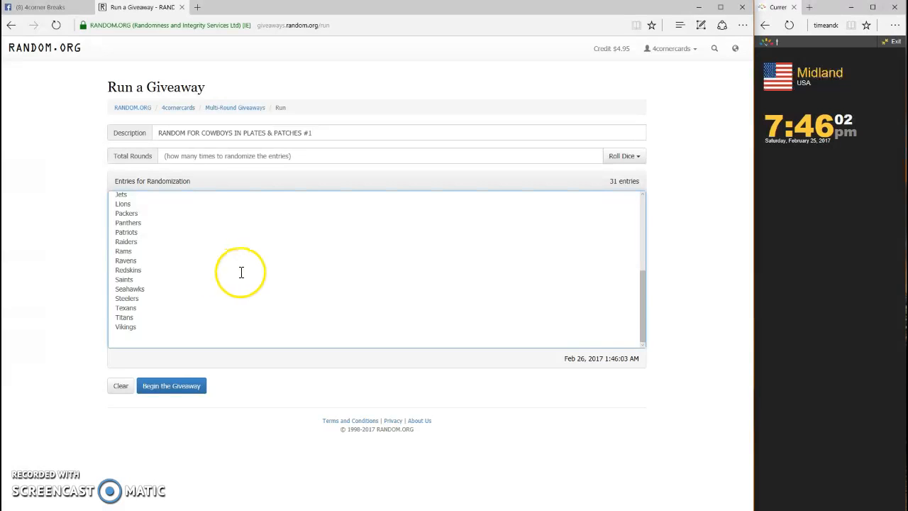
{"action": "mouse_move", "coordinate": [512, 245]}
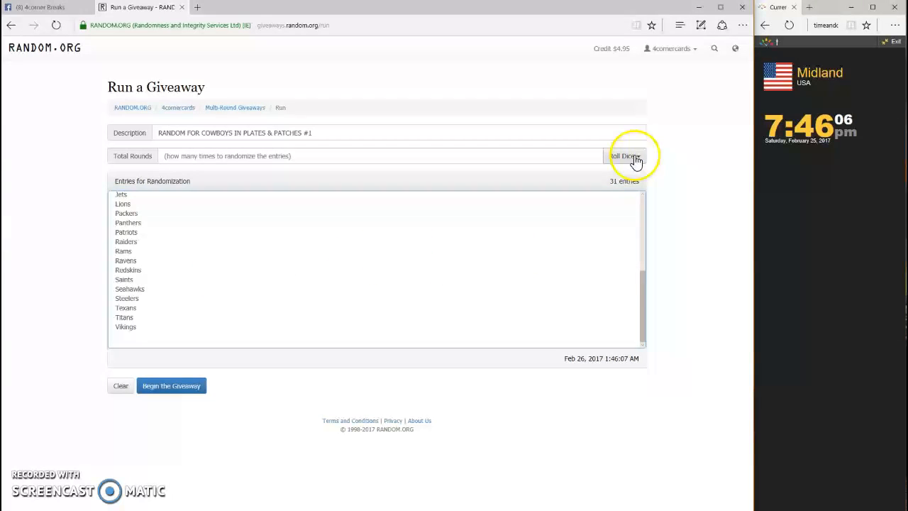
Roll 2d6 (one and three) to set the giveaway to 4 rounds and dismiss the result
{"action": "left_click", "coordinate": [623, 156]}
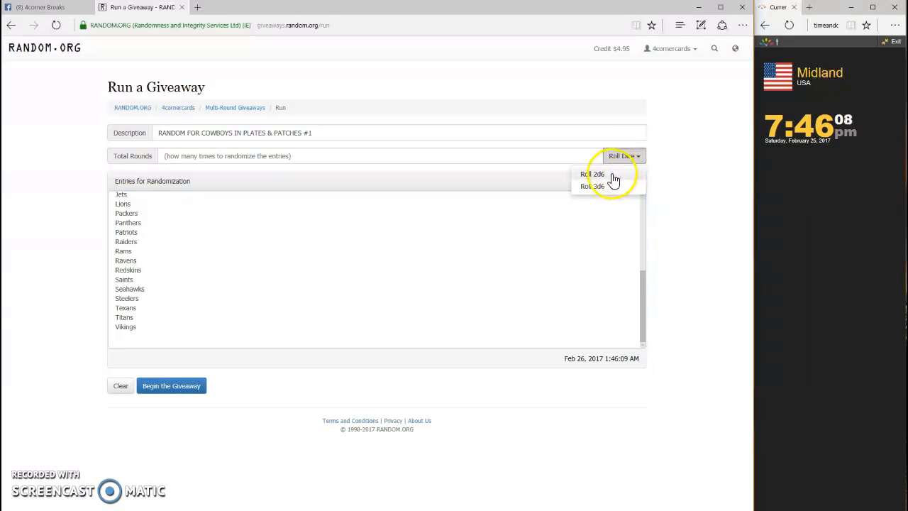
{"action": "left_click", "coordinate": [594, 174]}
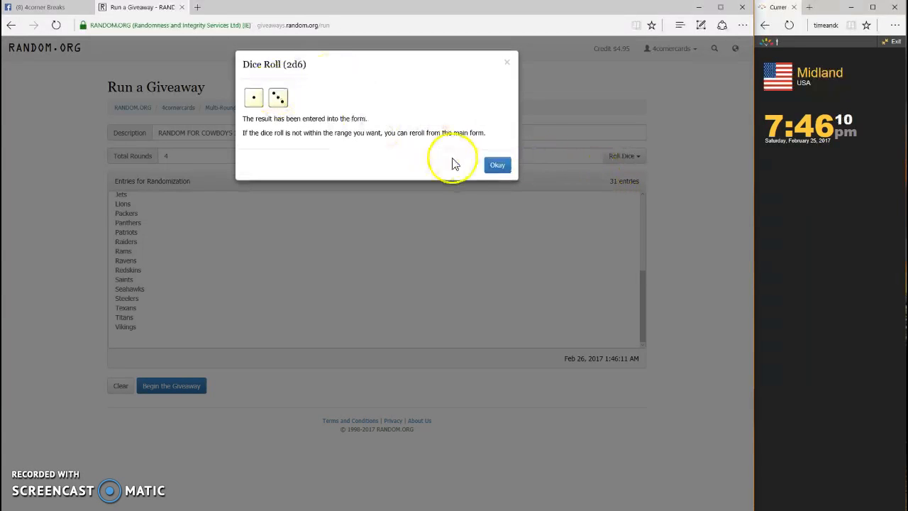
{"action": "left_click", "coordinate": [497, 165]}
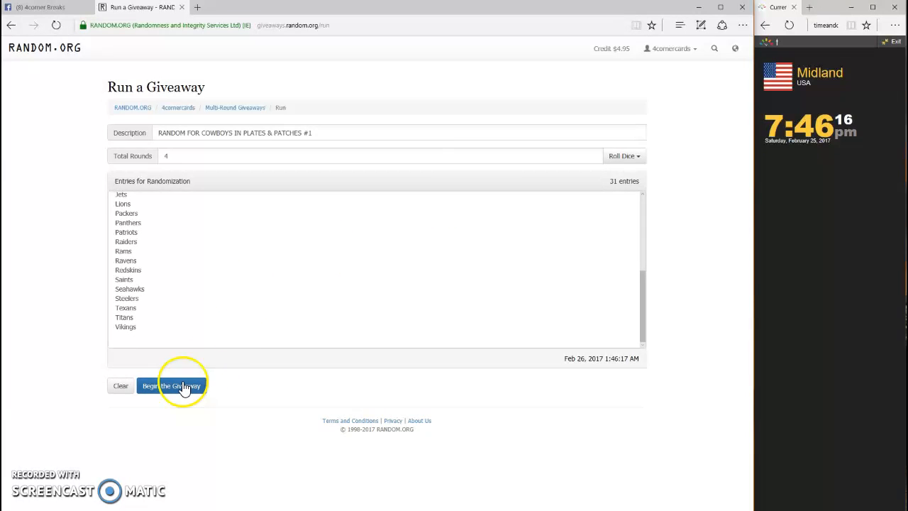
Run all four rounds so the final round ranks Rams first, then view the verification code
{"action": "left_click", "coordinate": [171, 385]}
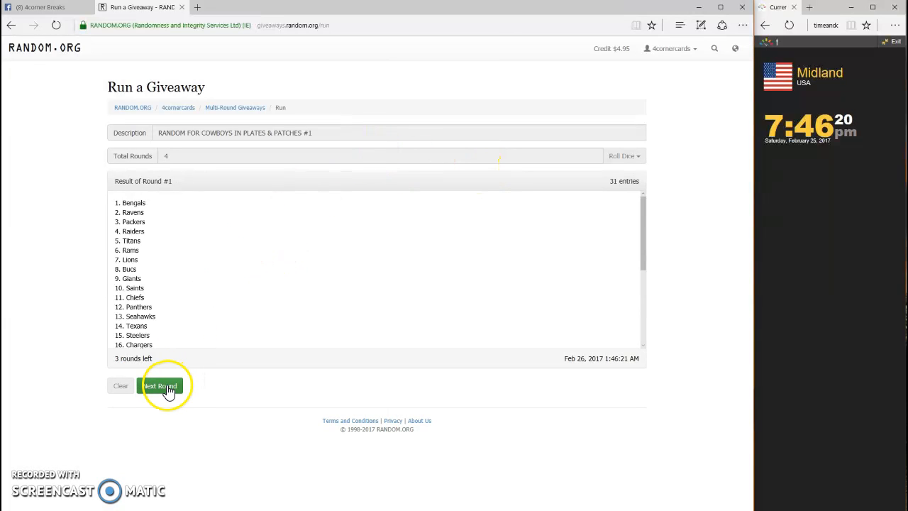
{"action": "left_click", "coordinate": [159, 385]}
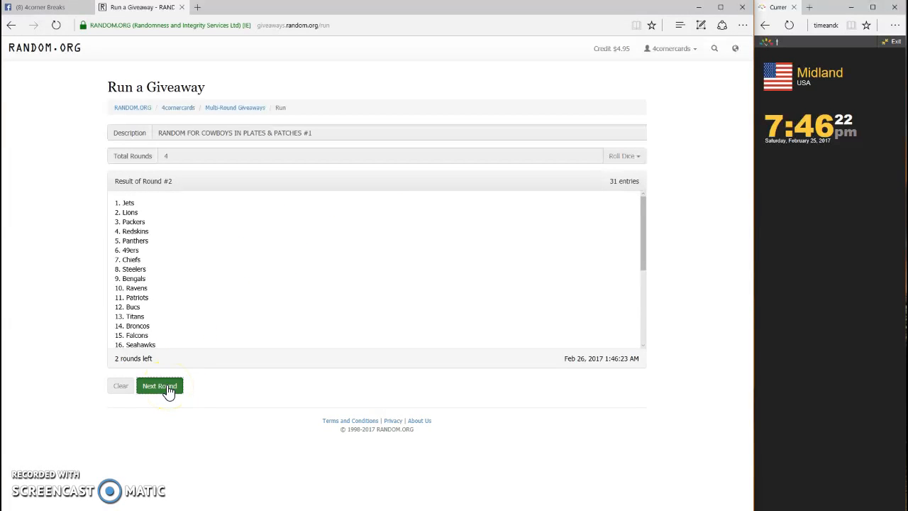
{"action": "left_click", "coordinate": [159, 385]}
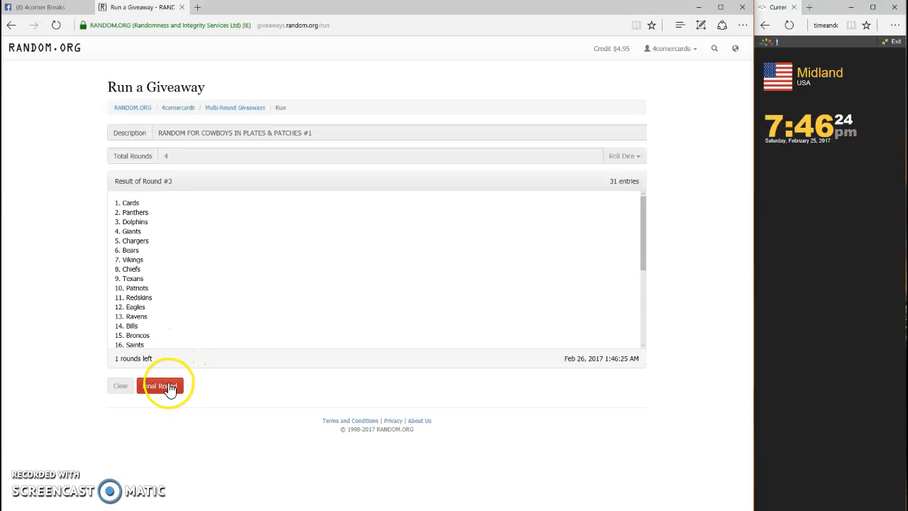
{"action": "left_click", "coordinate": [166, 384]}
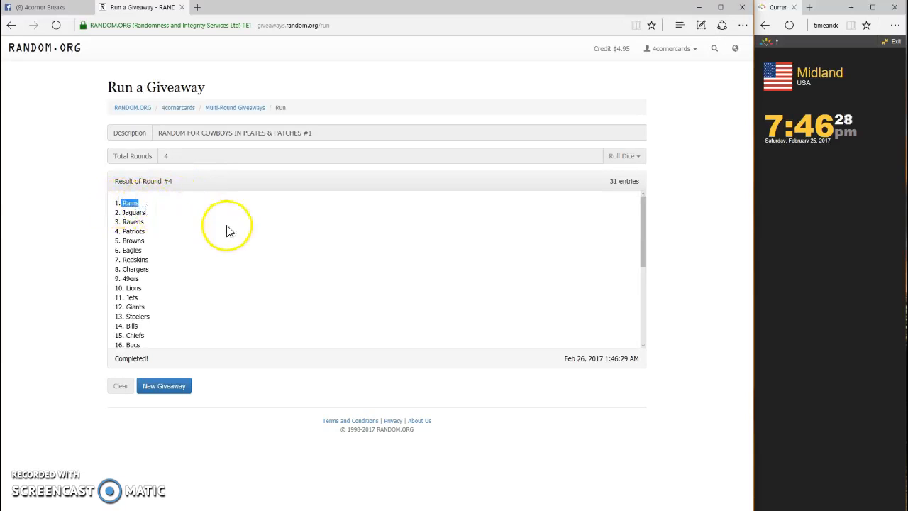
{"action": "mouse_move", "coordinate": [296, 255]}
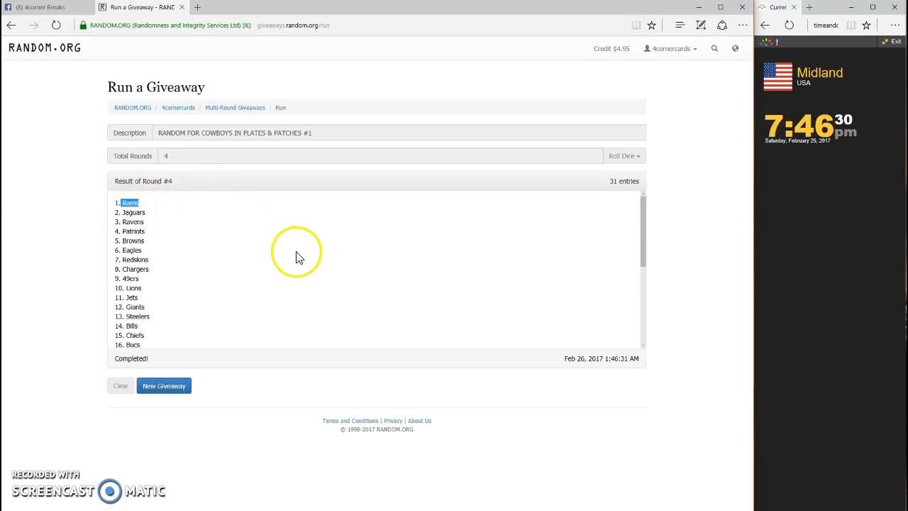
{"action": "scroll", "scroll_direction": "down", "scroll_amount": 3}
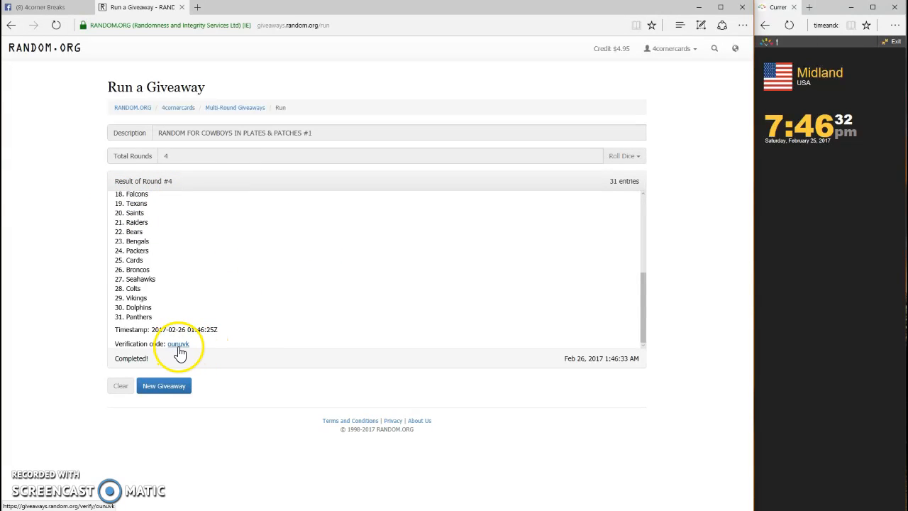
{"action": "mouse_move", "coordinate": [195, 361]}
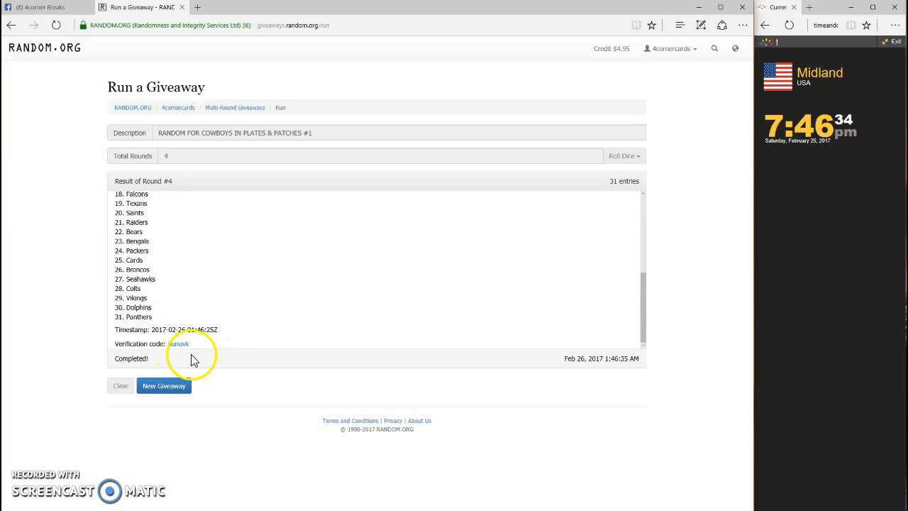
{"action": "left_click", "coordinate": [178, 345]}
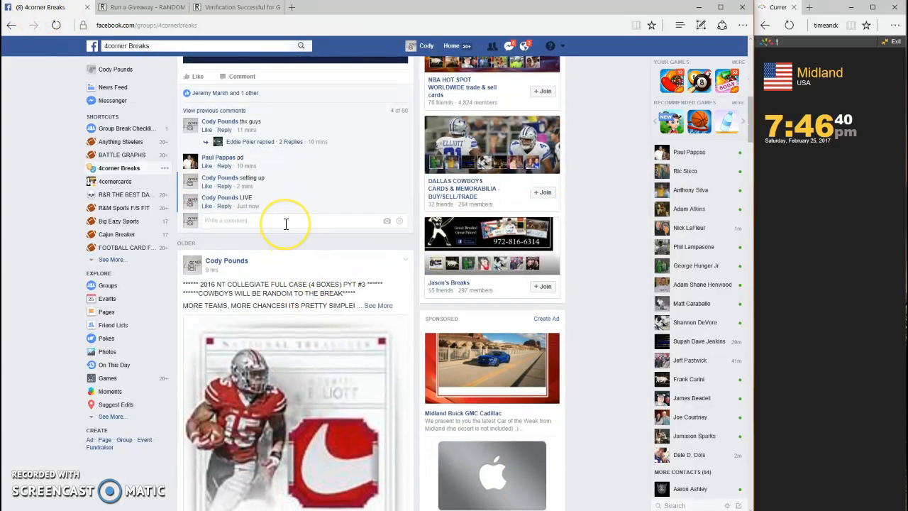
Comment 'DONE' on the break post and scroll the team list to find the Rams owner
{"action": "type", "text": "DONE"}
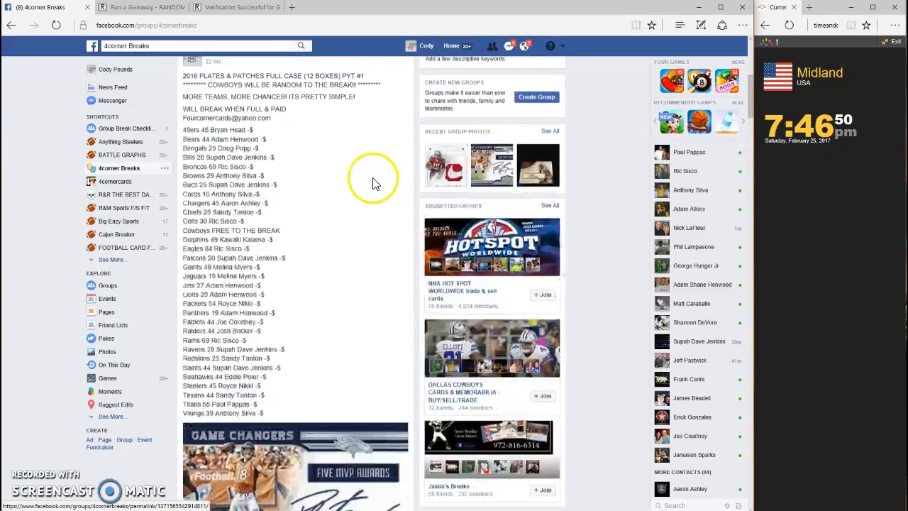
{"action": "scroll", "scroll_direction": "down", "scroll_amount": 3}
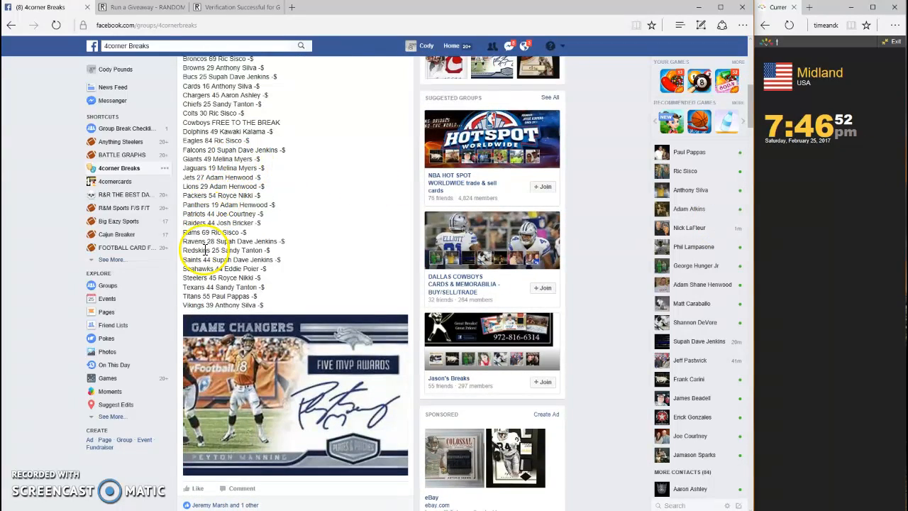
{"action": "scroll", "scroll_direction": "down", "scroll_amount": 3}
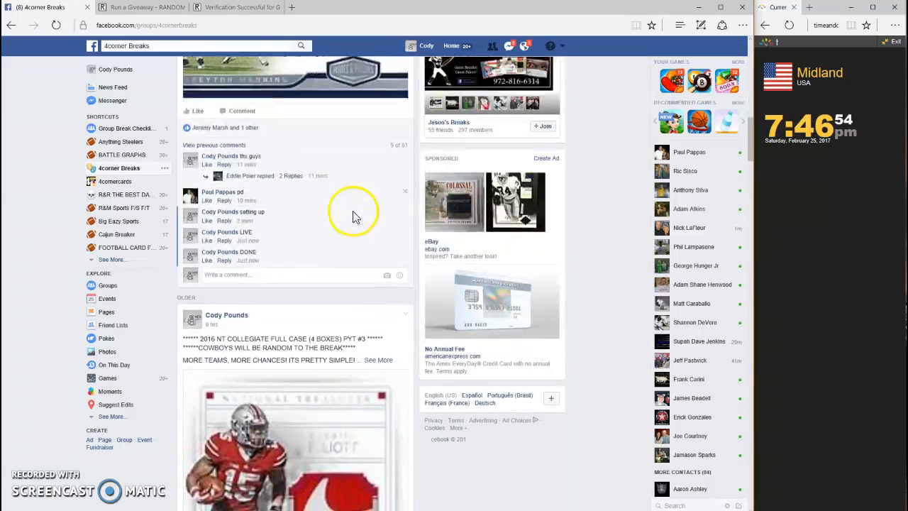